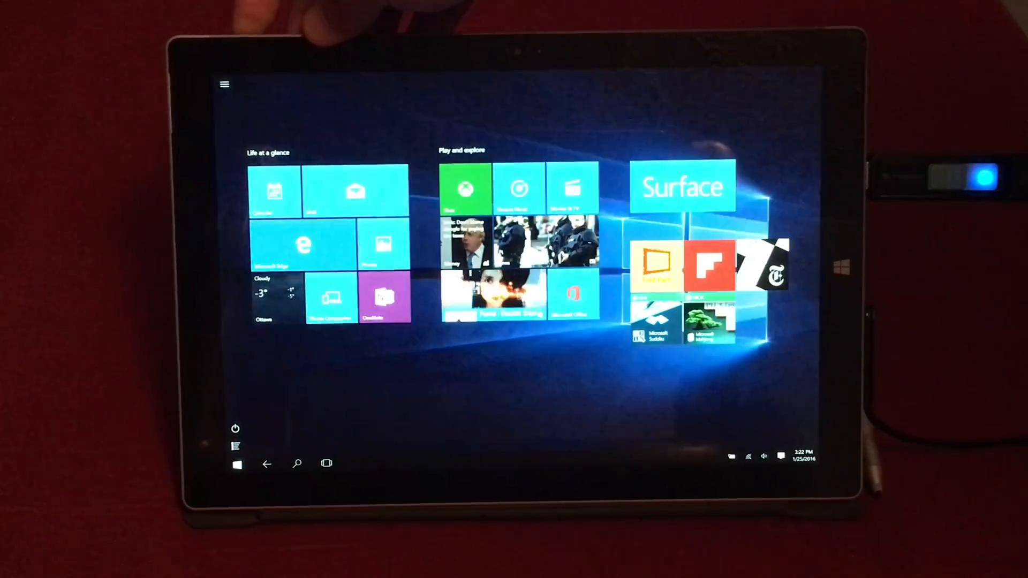
- Restart the Surface so it boots from the inserted USB recovery drive
click(234, 428)
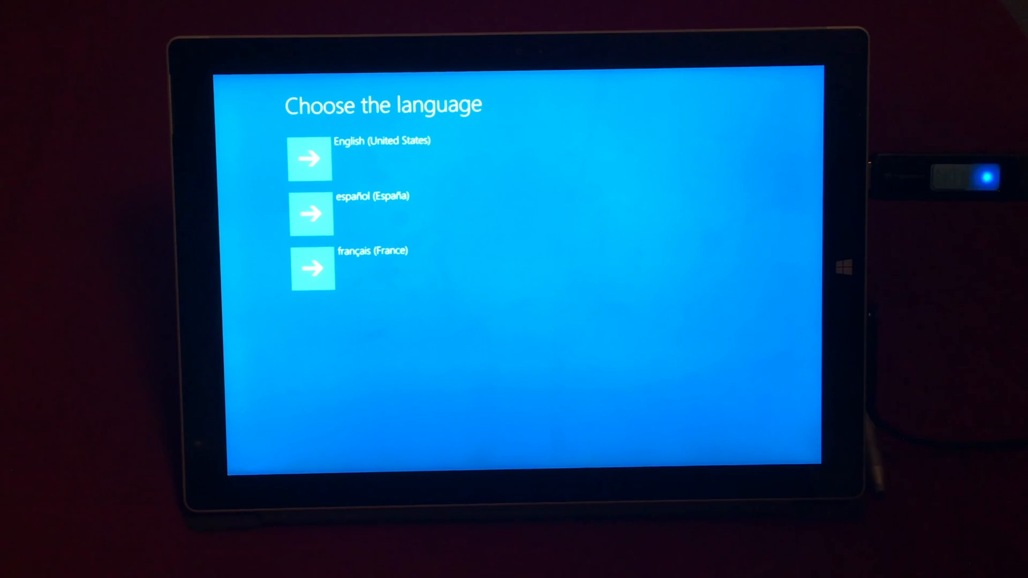
- Choose English (United States) and US keyboard layout, then Troubleshoot and Reset your PC
click(309, 157)
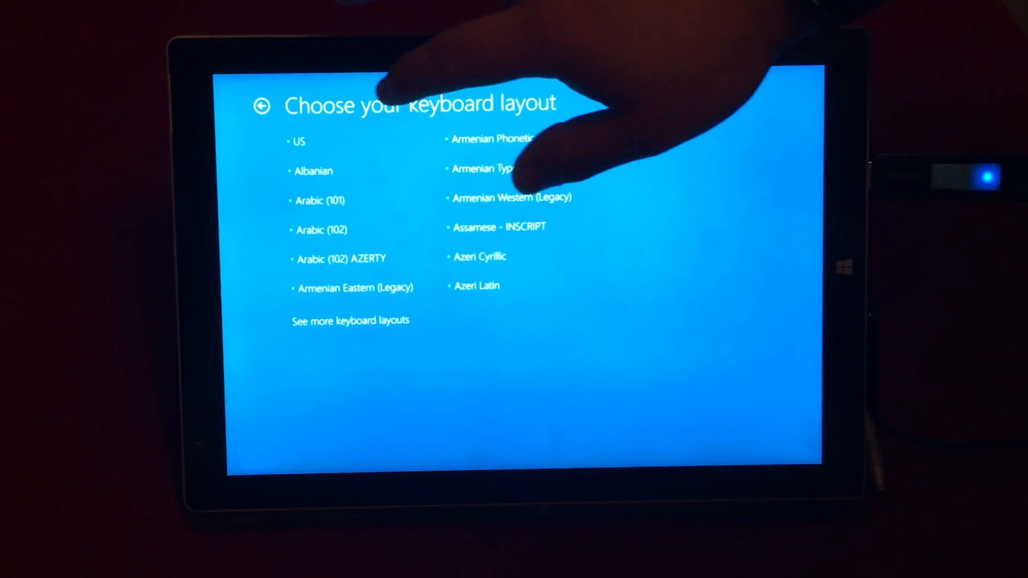
mouse_move(512, 183)
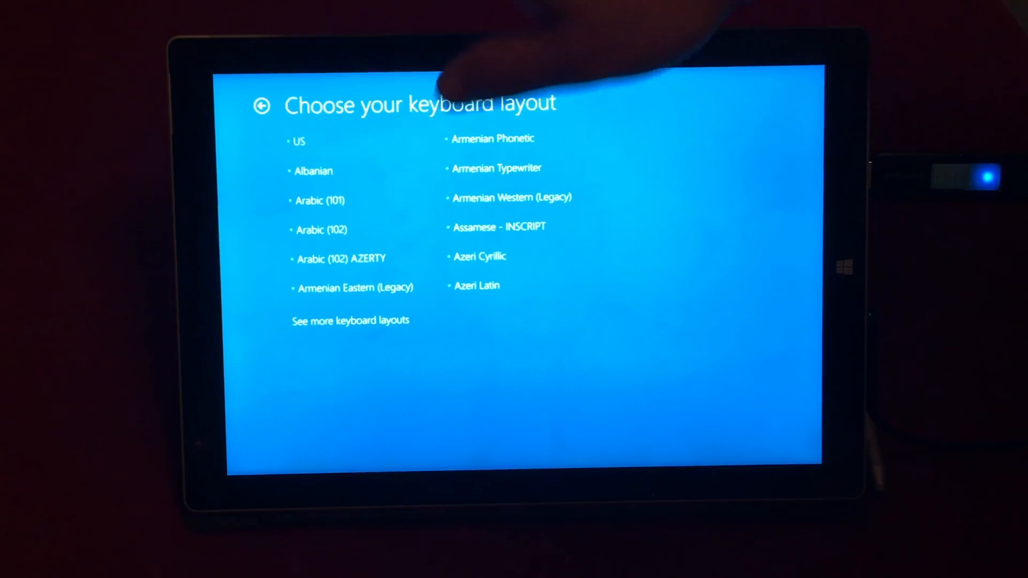
click(299, 141)
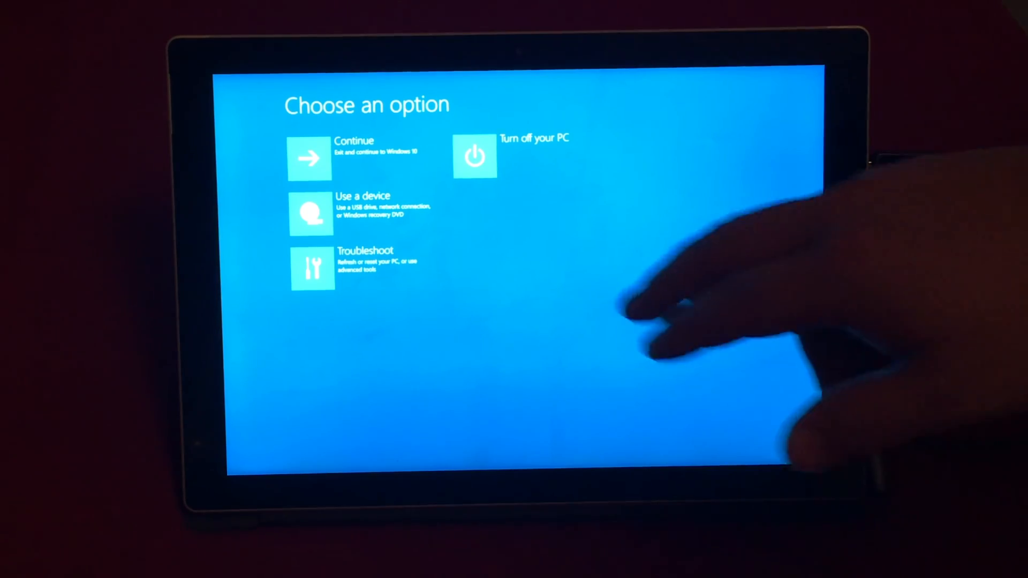
click(313, 268)
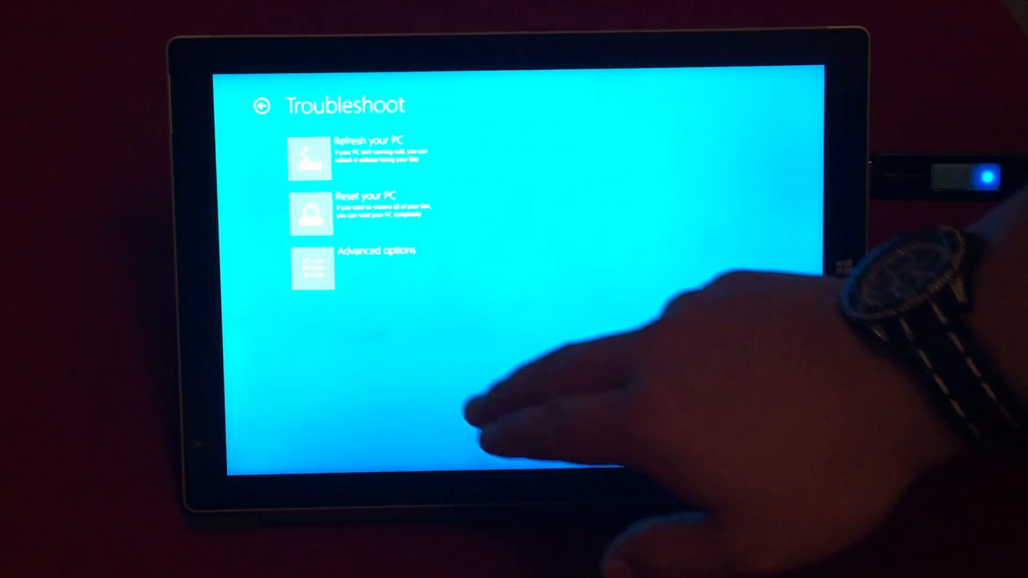
click(312, 213)
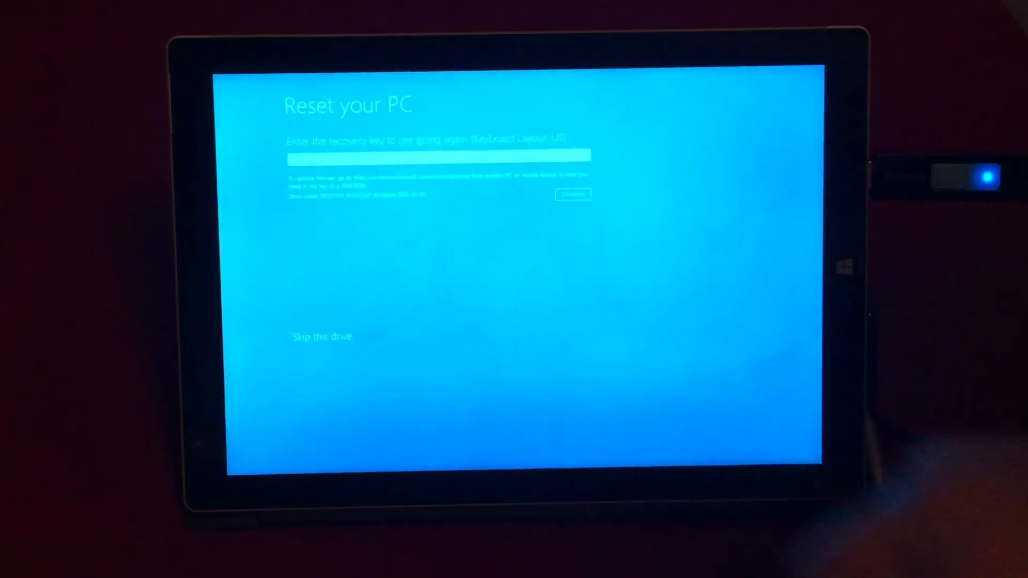
- Skip the recovery-key drive unlock and reset with Windows 10 as the target
click(432, 155)
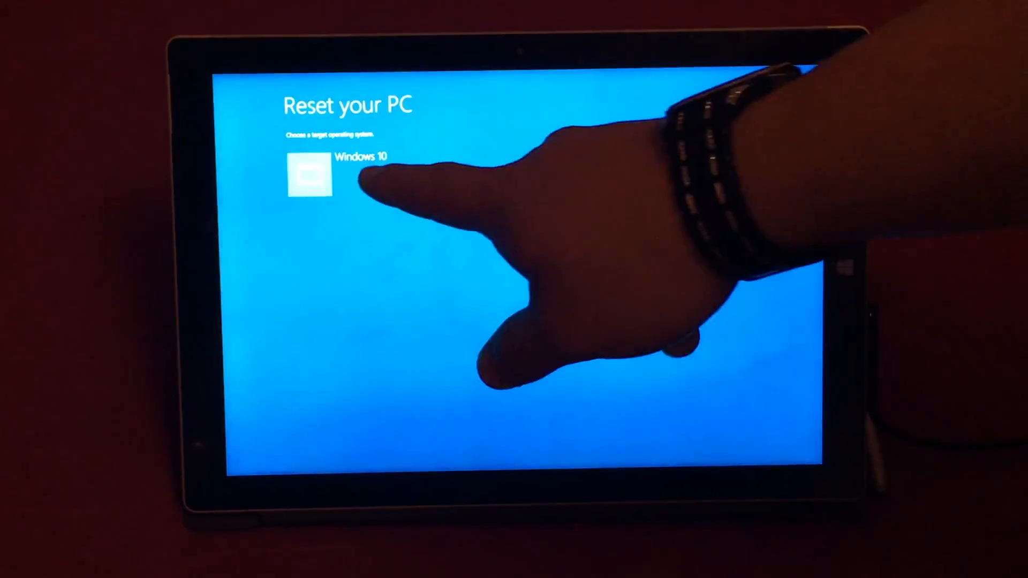
click(310, 172)
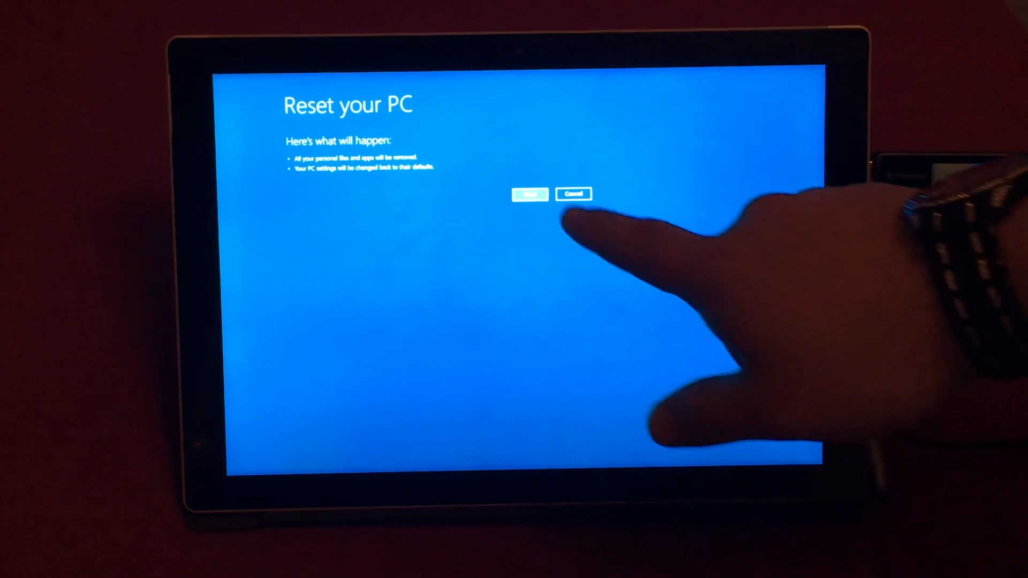
click(528, 195)
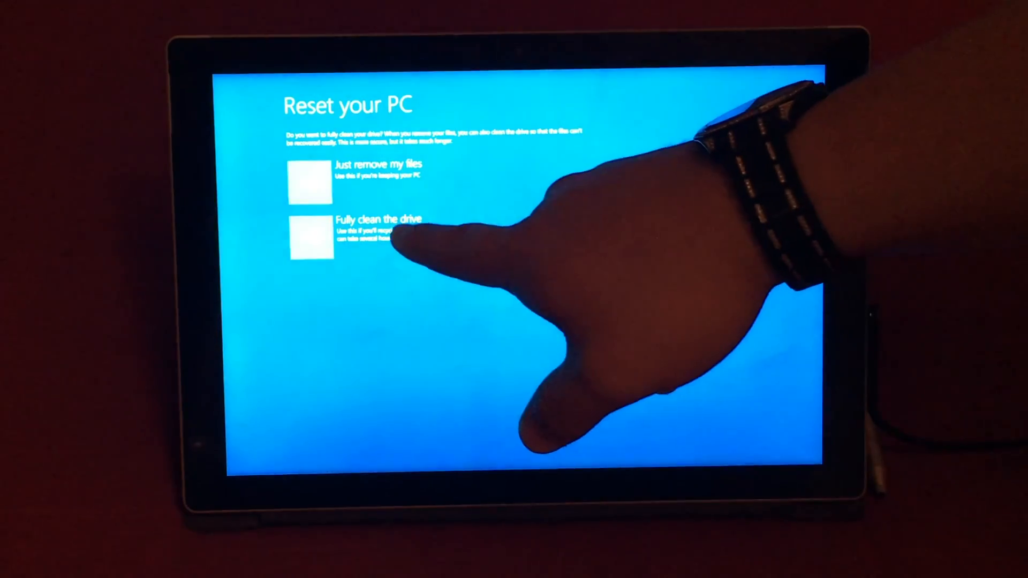
click(308, 236)
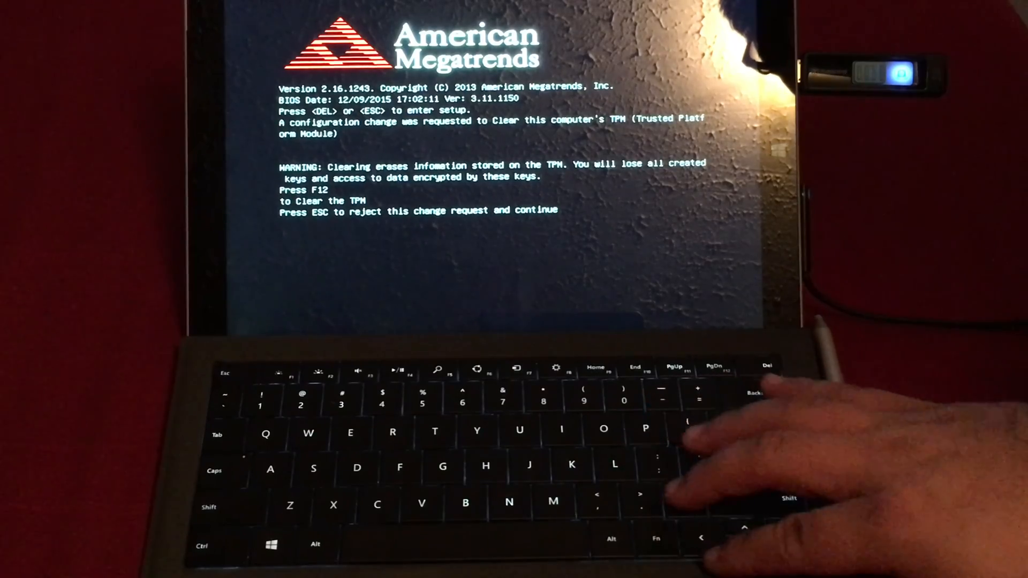
- Confirm the firmware's TPM clear request with F12 so booting continues
key(f12)
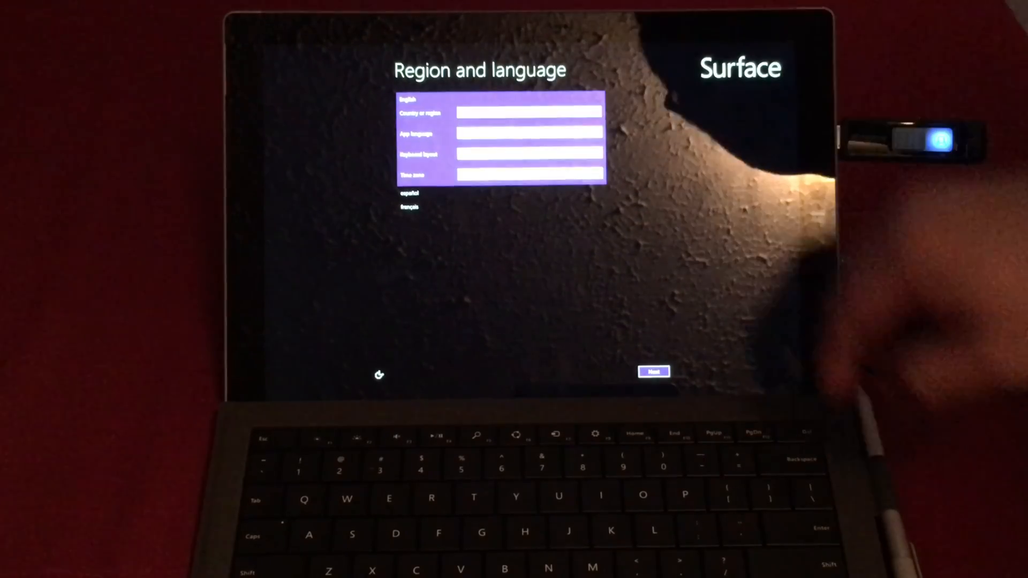
- Accept the default region and language settings and the Windows 8.1 license terms
click(653, 371)
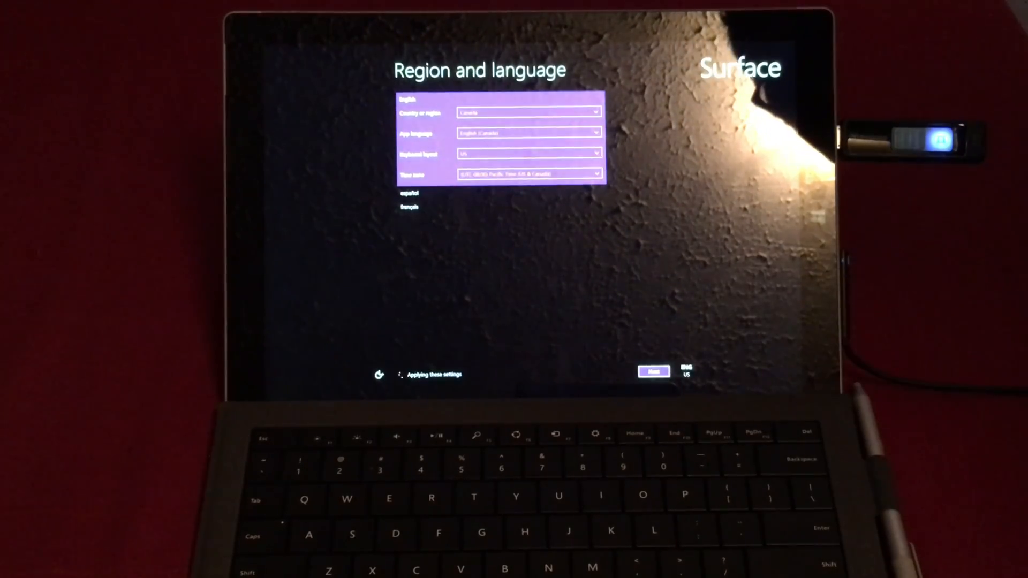
click(653, 371)
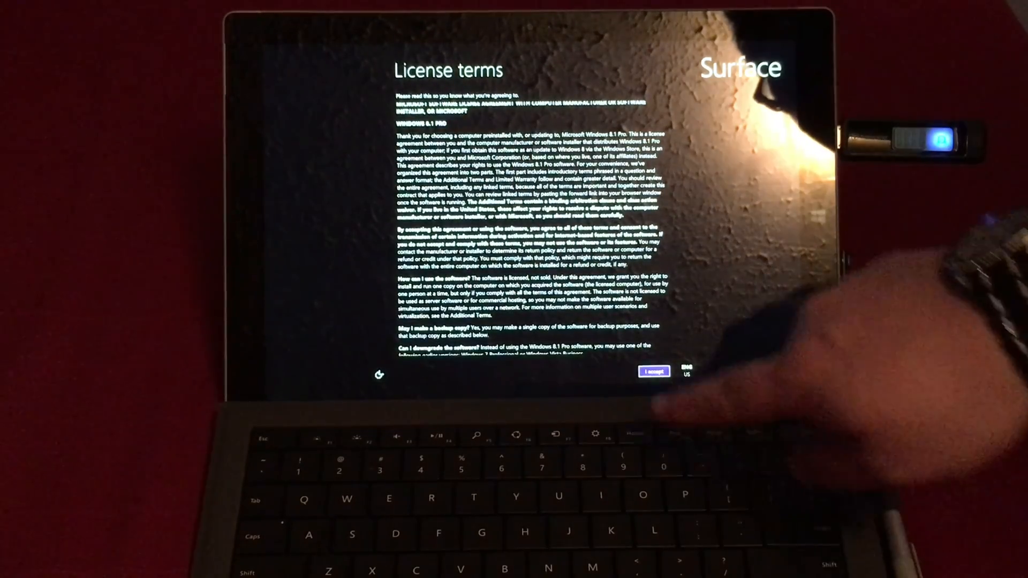
click(653, 371)
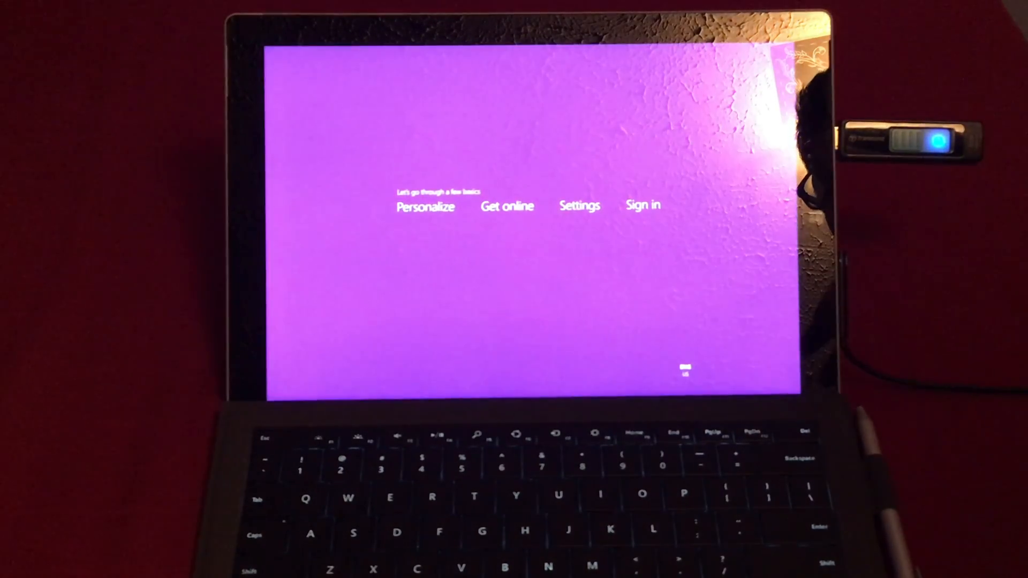
click(425, 206)
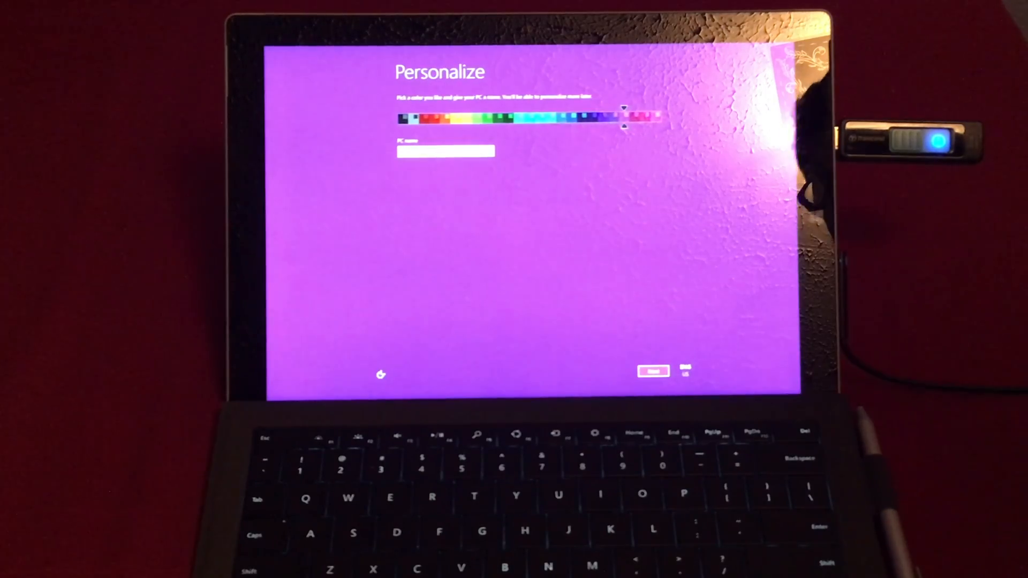